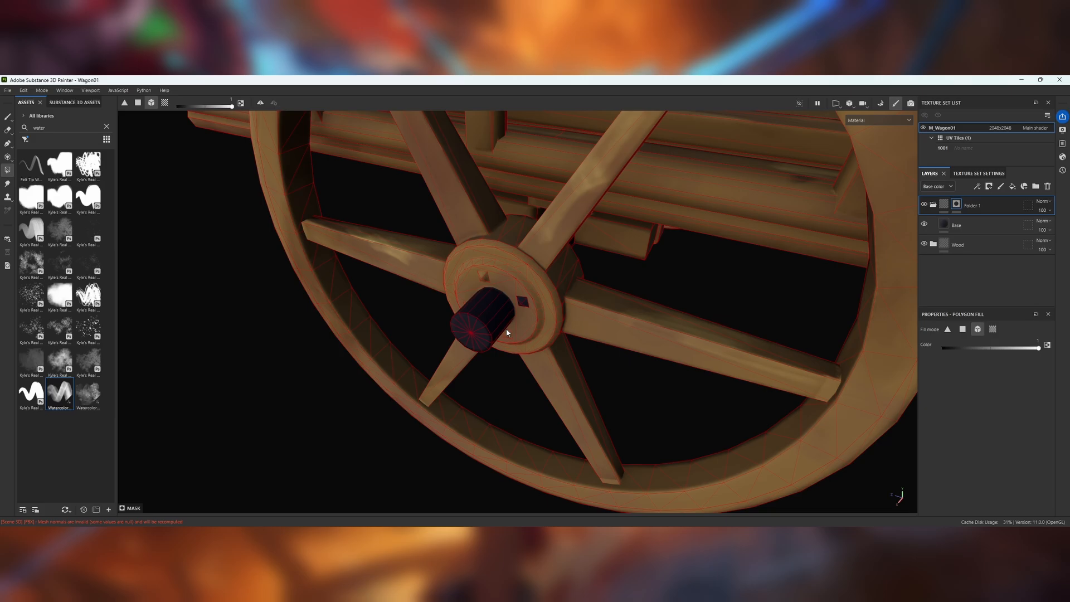
Step: Polygon-fill the wheel hub faces into the folder's mask
drag(509, 331, 314, 232)
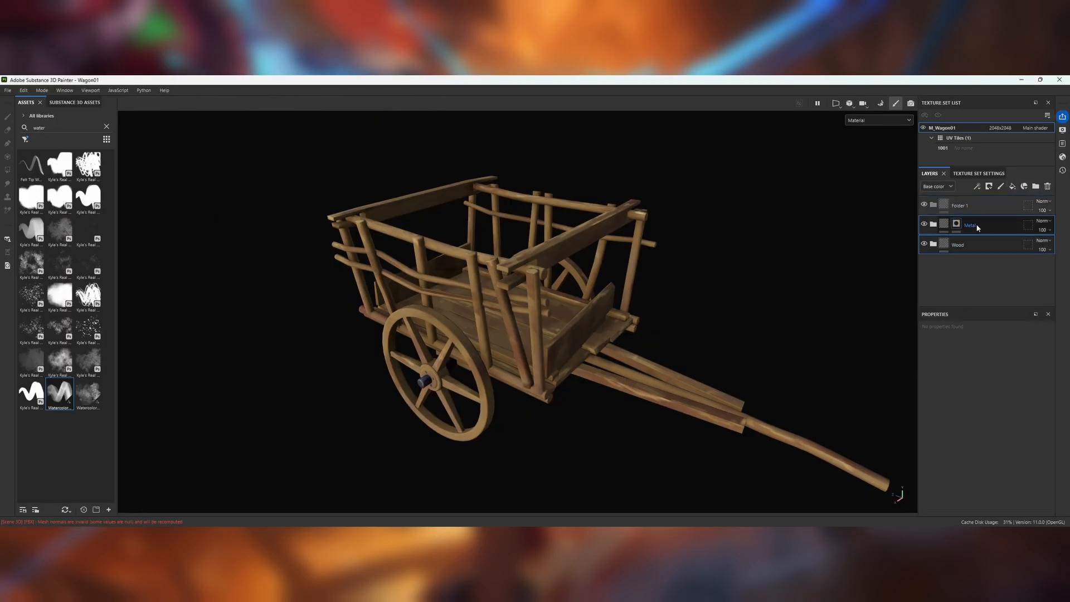
Step: Add an effect to the folder from the effects dropdown
click(976, 186)
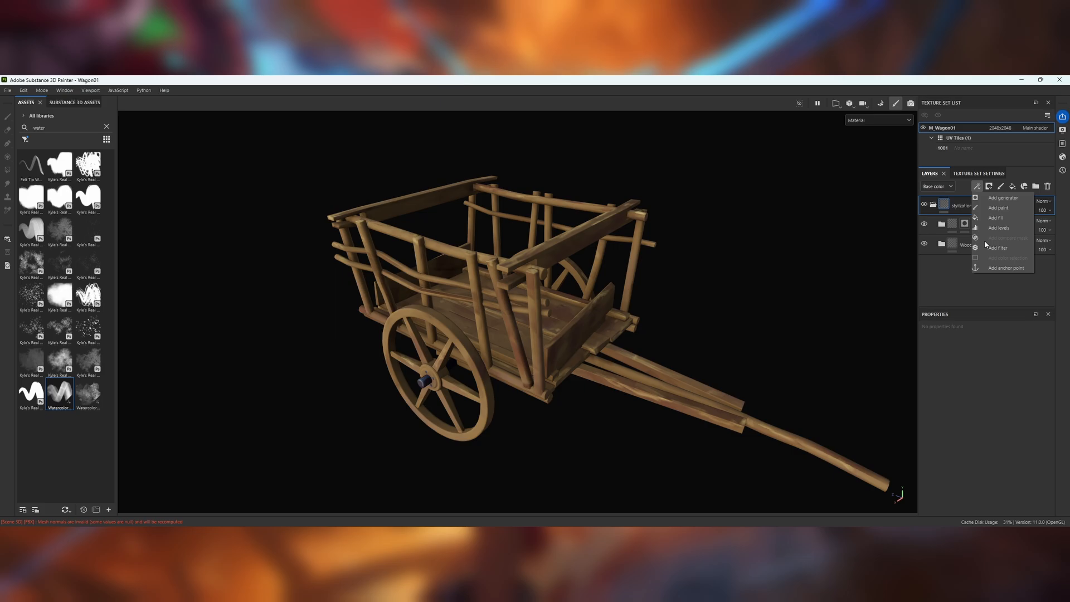
click(997, 248)
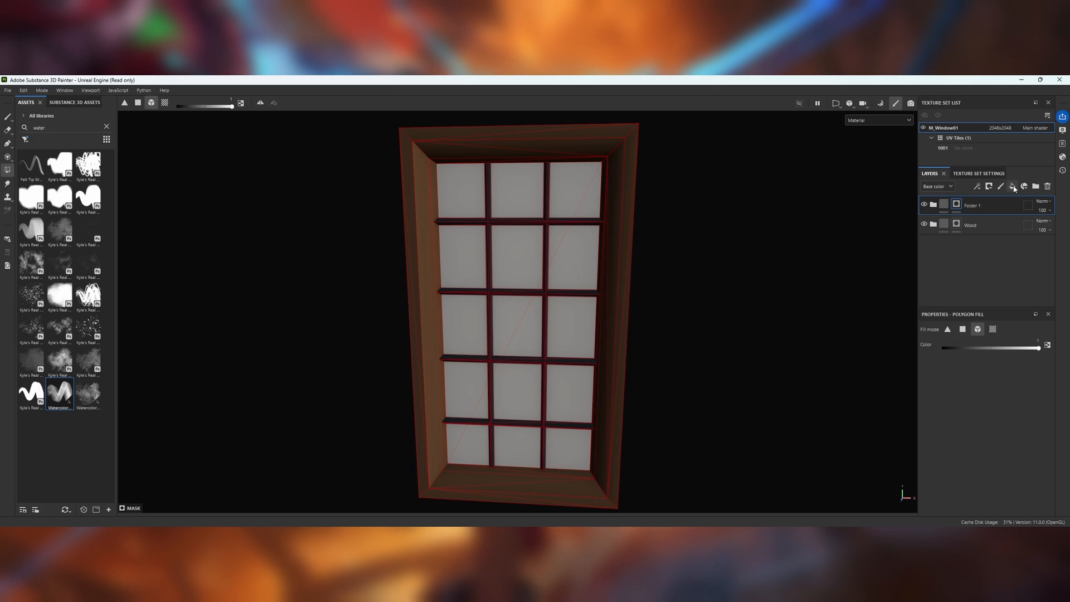
Step: Add a new paint layer for hand-painting the window
click(1014, 186)
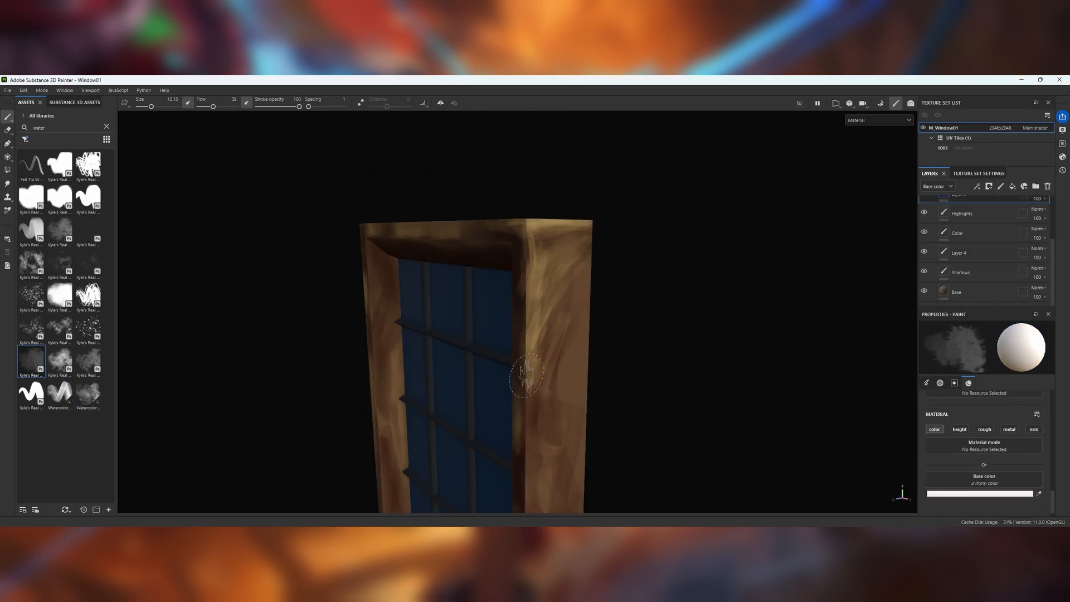
Step: Paint a stroke across the wooden frame and pick an edge-wear brush
drag(525, 372, 334, 417)
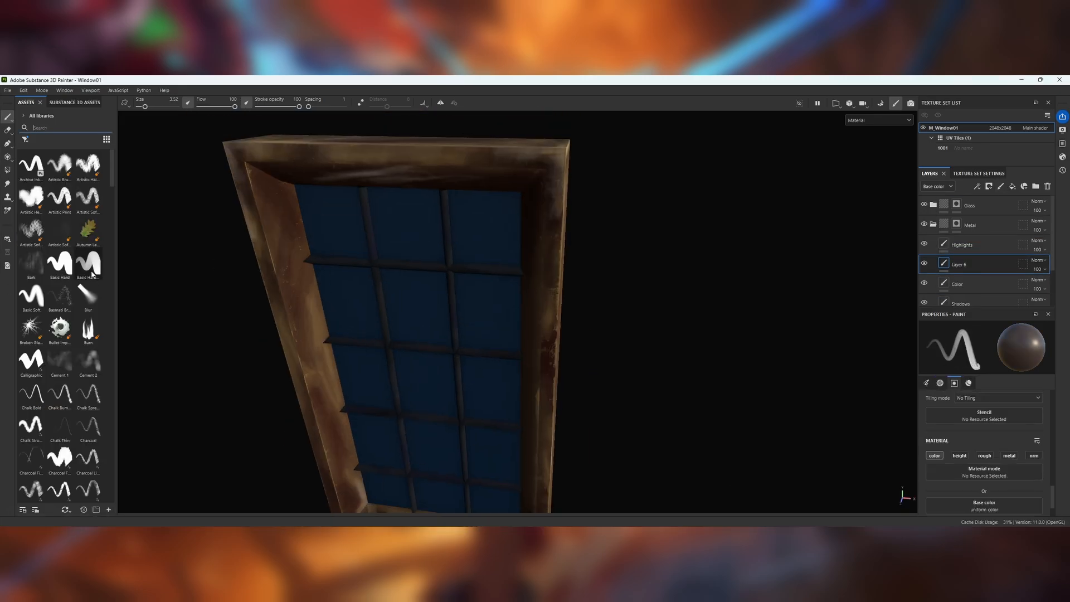
click(60, 316)
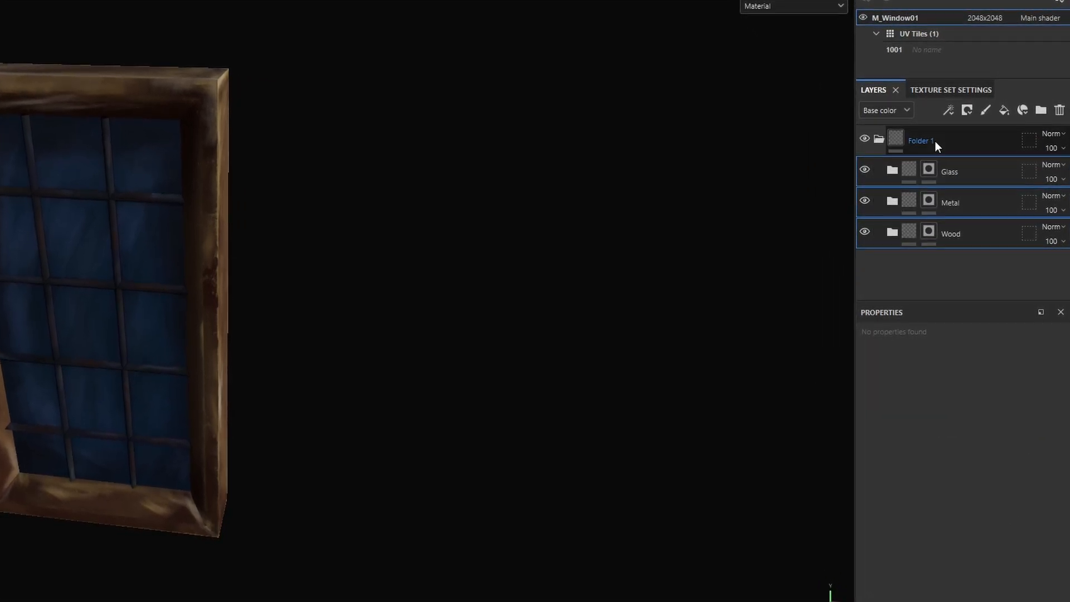
Step: Name the folder 'Stylizations' and give it a Stylization filter with the Gradient preset
text(Stylizations)
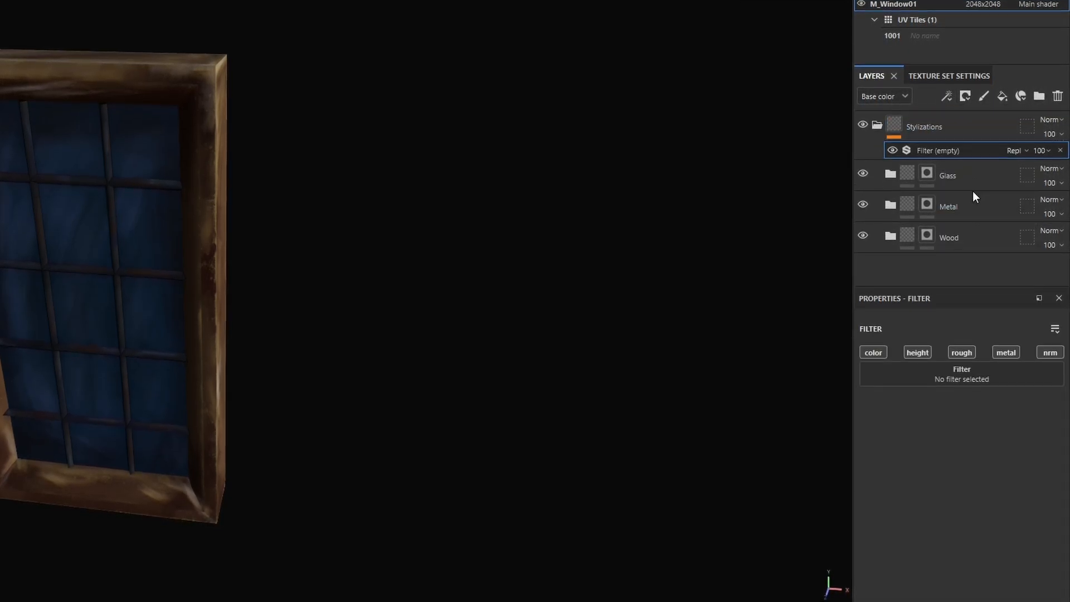
click(960, 368)
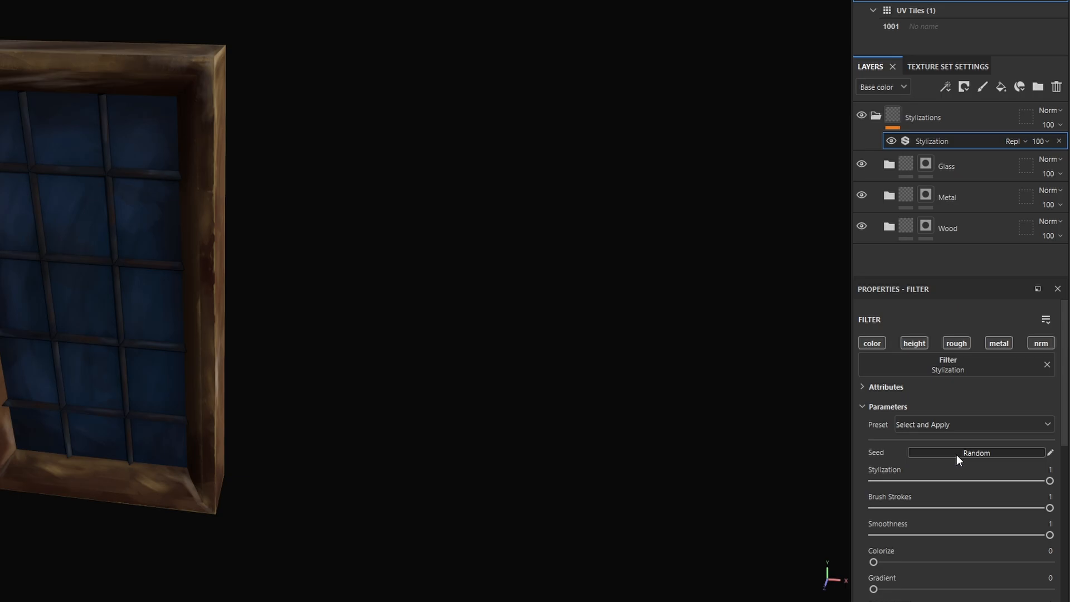
click(972, 423)
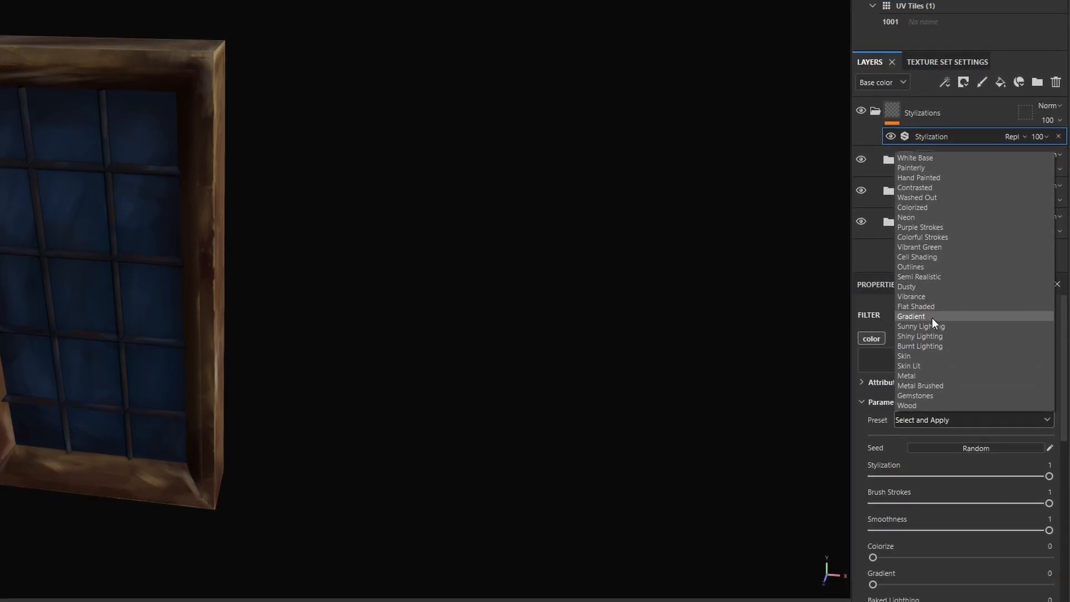
click(911, 316)
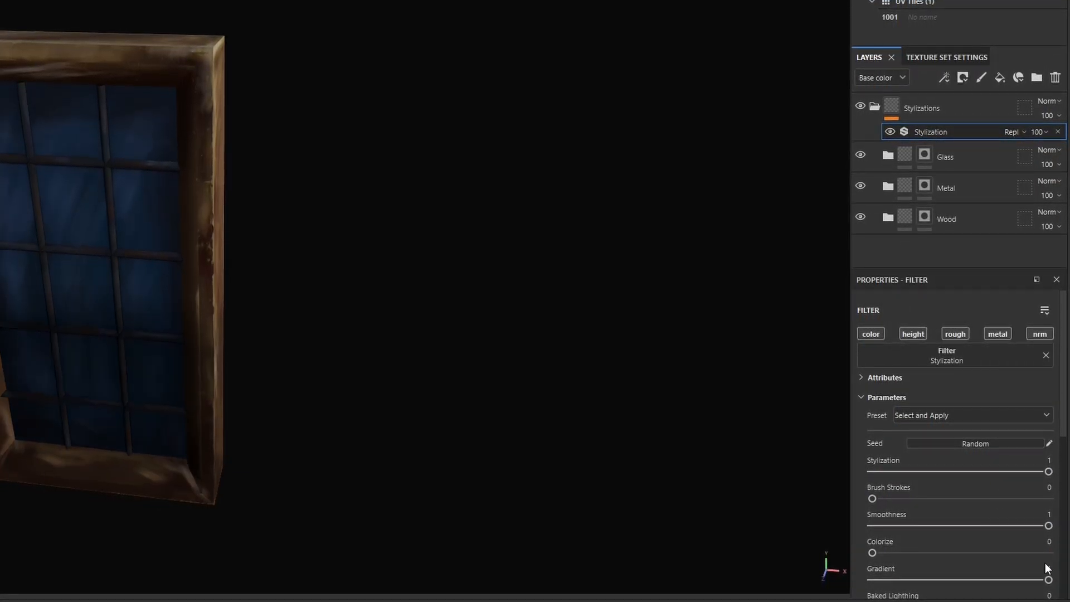
Step: Set the Stylization gradient to 0.52 and brush strokes to 0.25
drag(872, 578, 947, 578)
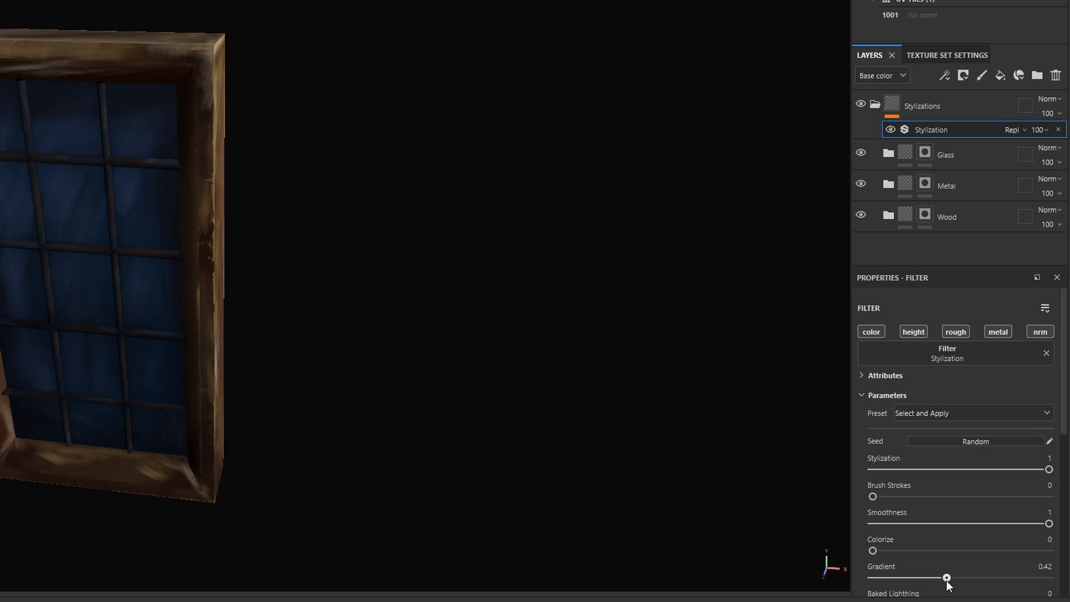
drag(947, 578, 966, 578)
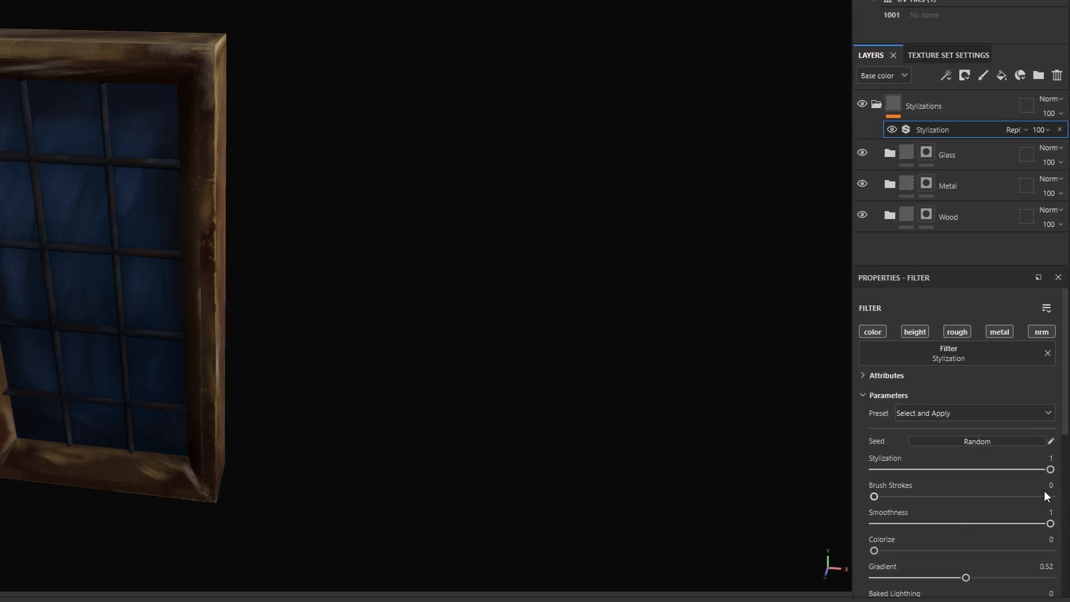
drag(874, 496, 963, 496)
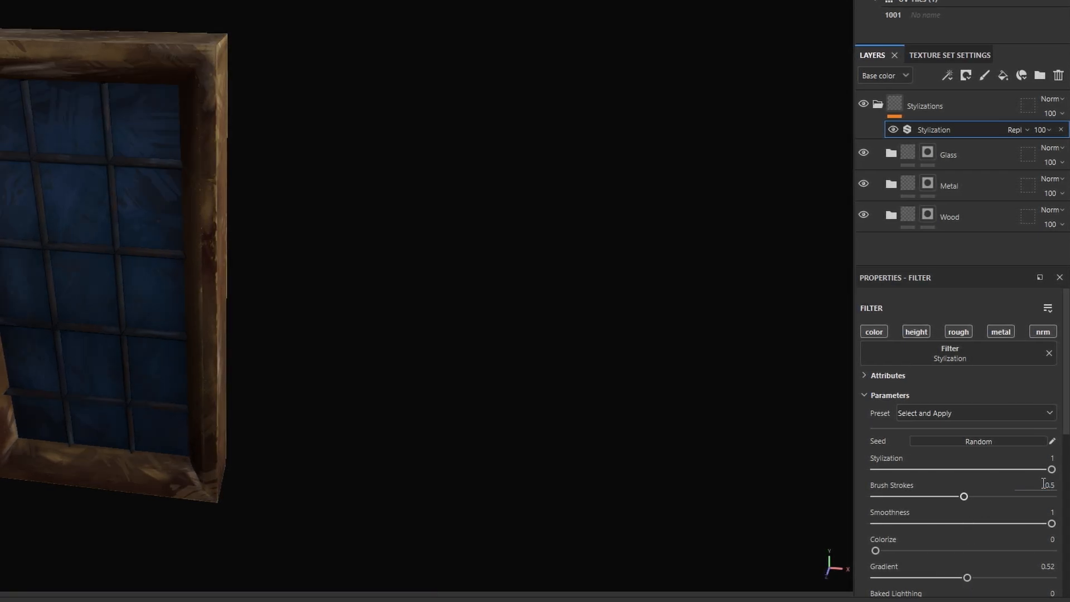
drag(964, 496, 954, 496)
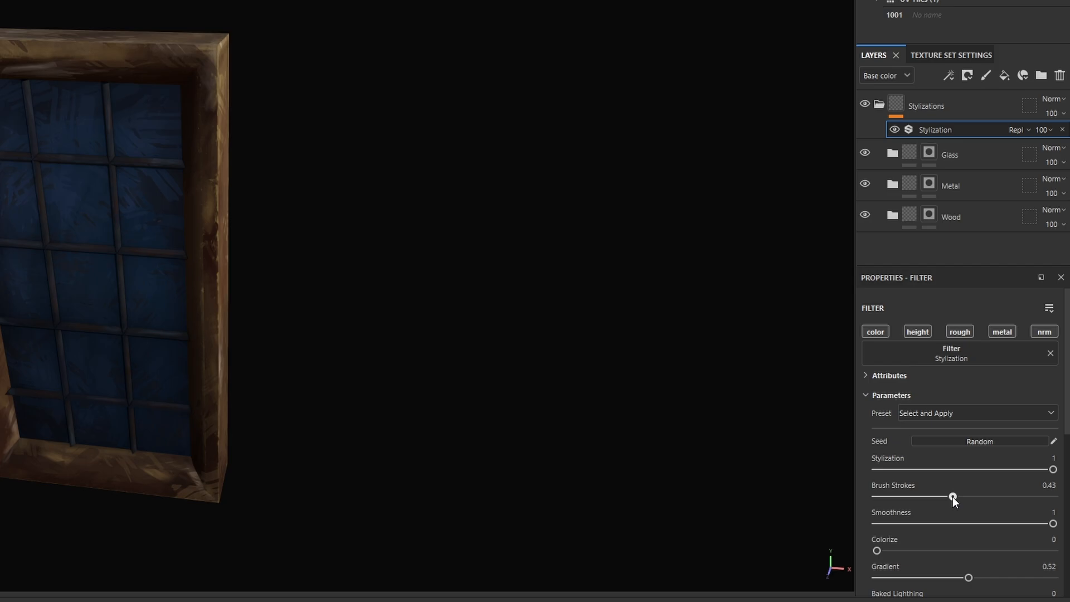
drag(954, 496, 945, 496)
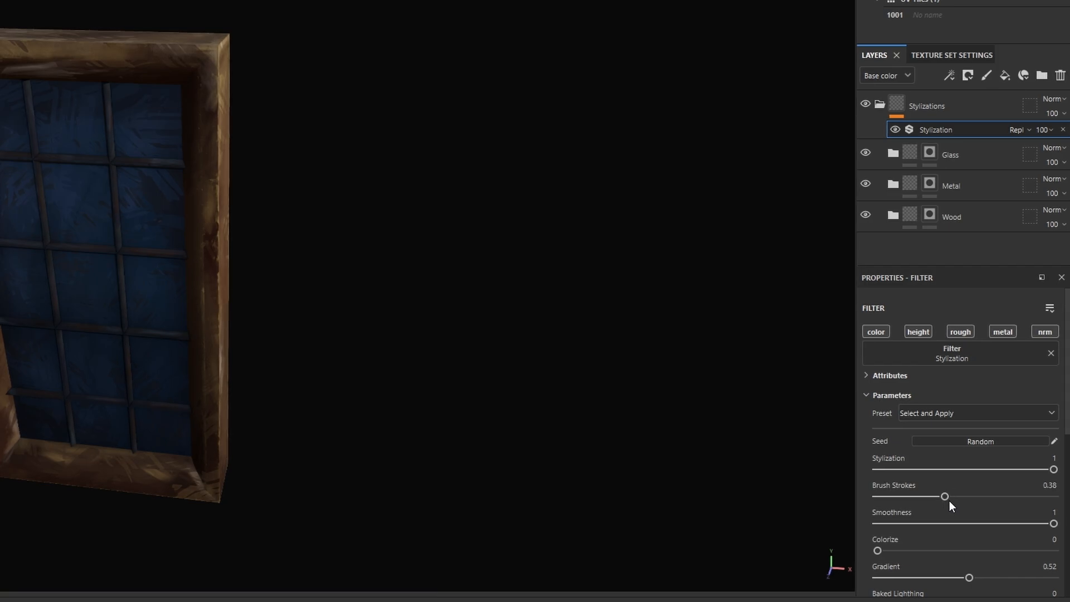
drag(945, 496, 921, 496)
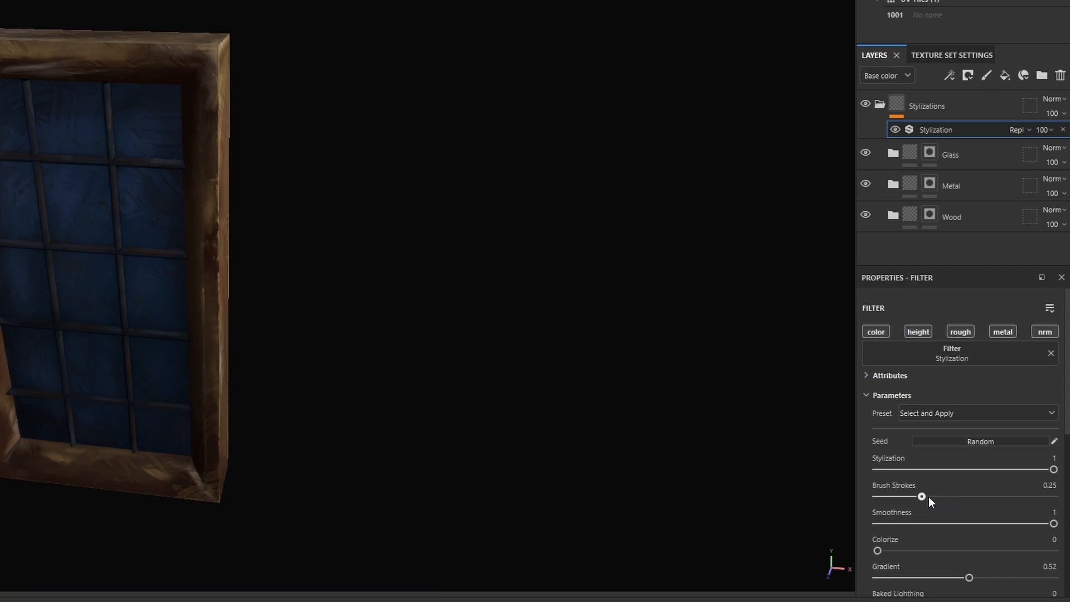